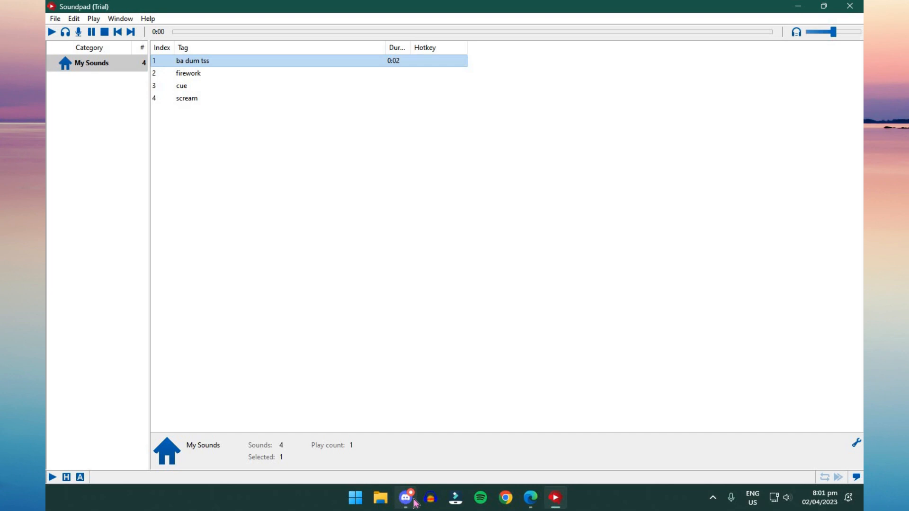
Test-play the 'ba dum tss' and 'firework' sounds in Soundpad, then bring Discord forward
{"action": "left_click", "coordinate": [405, 498]}
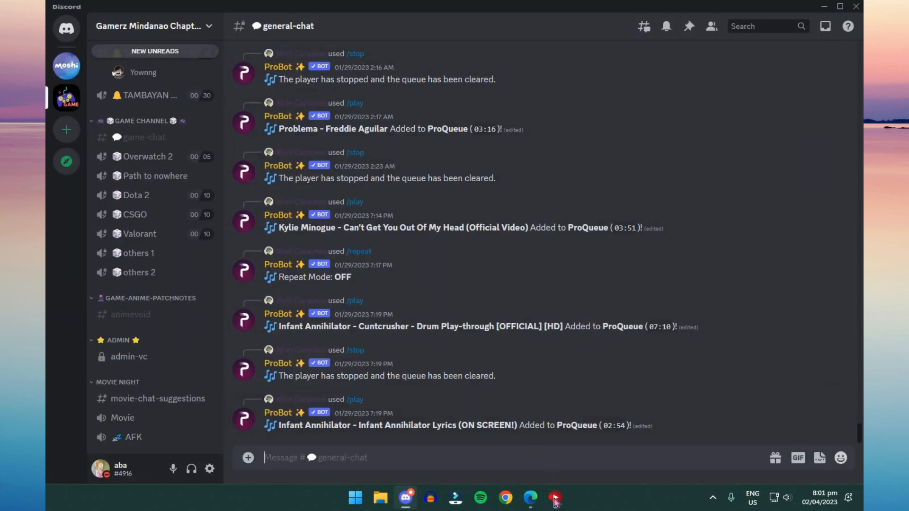
{"action": "left_click", "coordinate": [554, 498]}
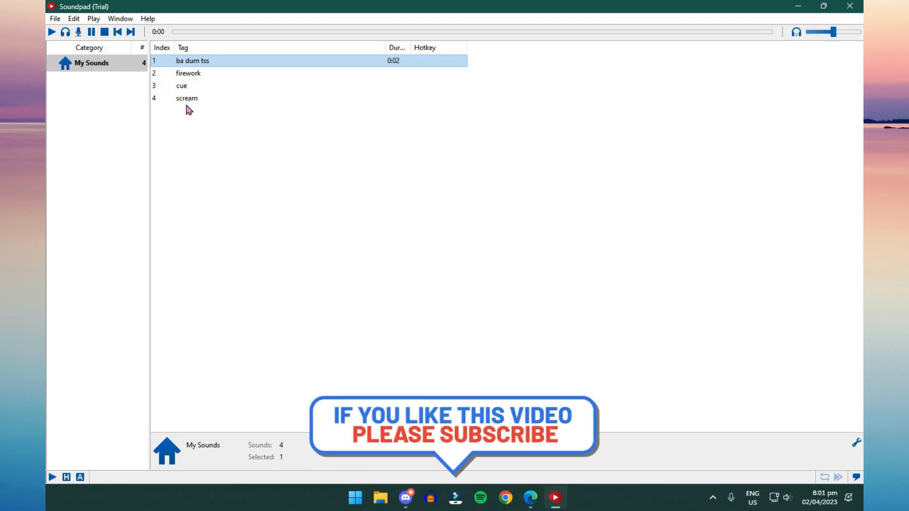
{"action": "double_click", "coordinate": [191, 60]}
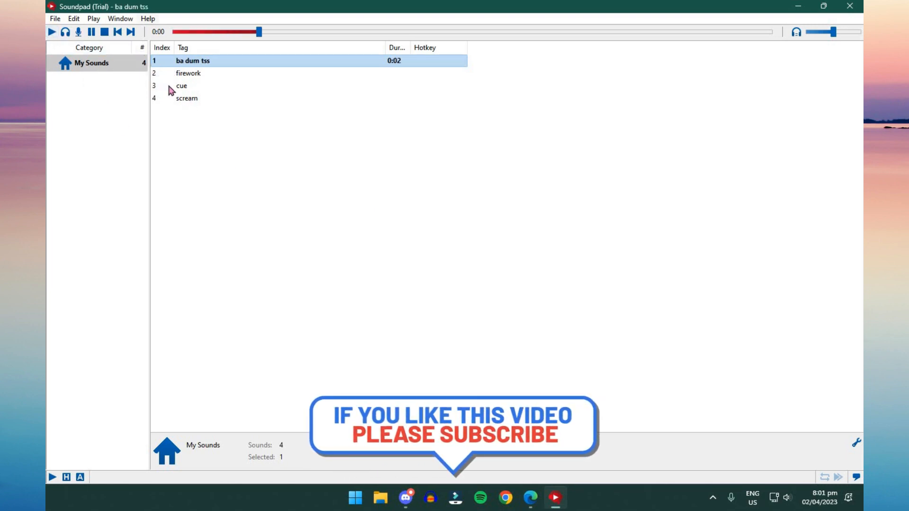
{"action": "left_click", "coordinate": [188, 72]}
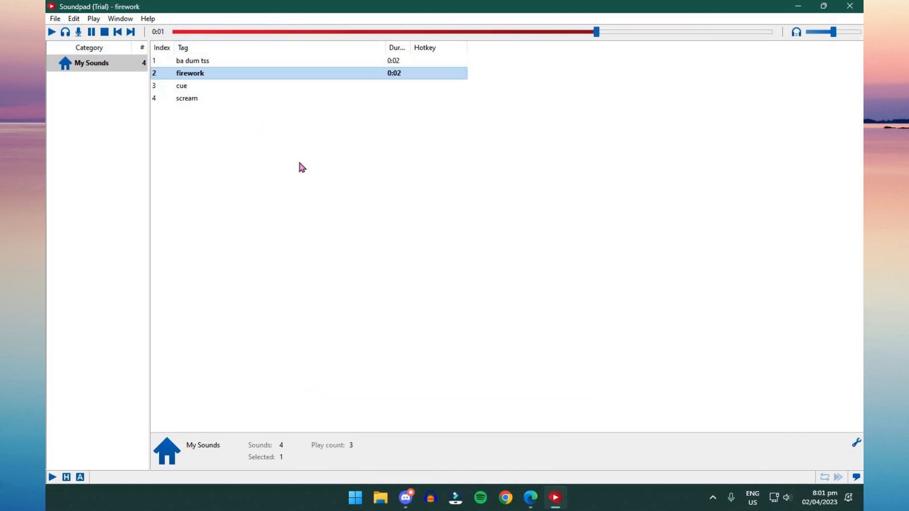
{"action": "left_click", "coordinate": [105, 32]}
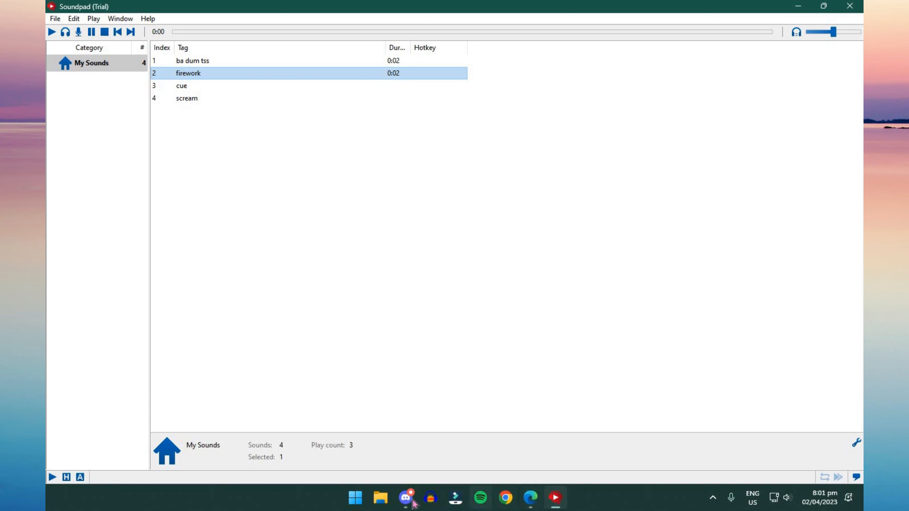
{"action": "left_click", "coordinate": [406, 498]}
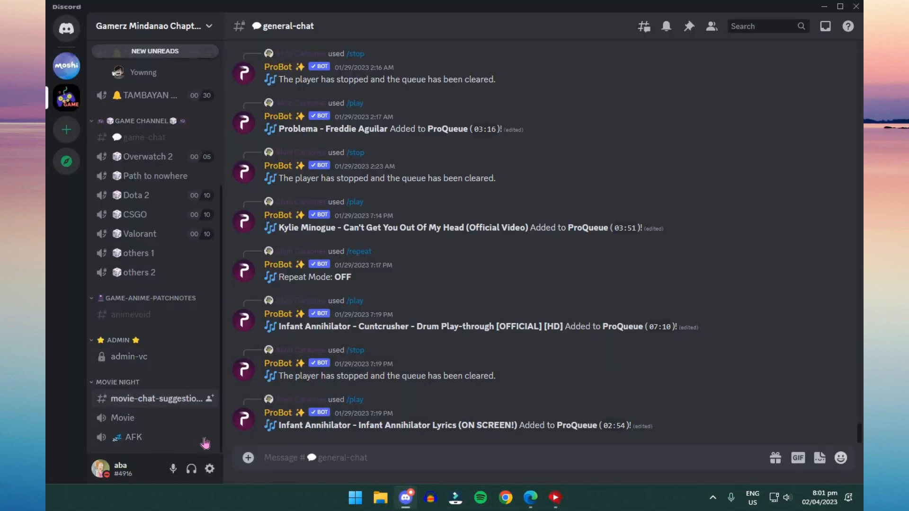
{"action": "mouse_move", "coordinate": [191, 469]}
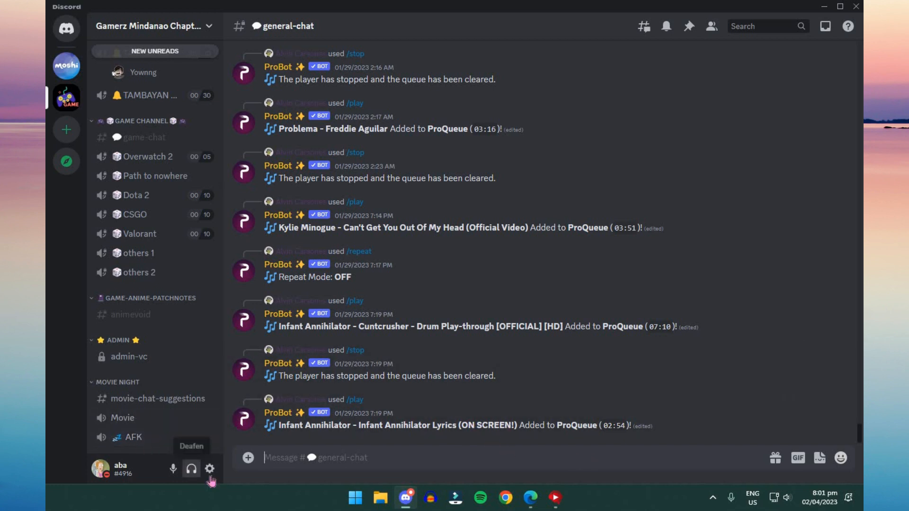
{"action": "mouse_move", "coordinate": [209, 468]}
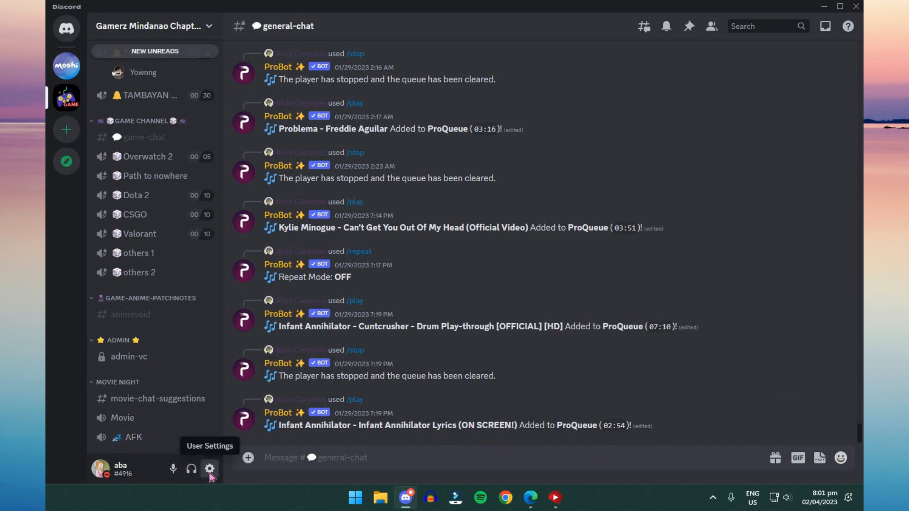
View Discord's Voice & Video settings for the current input device, then return to Soundpad
{"action": "left_click", "coordinate": [210, 469]}
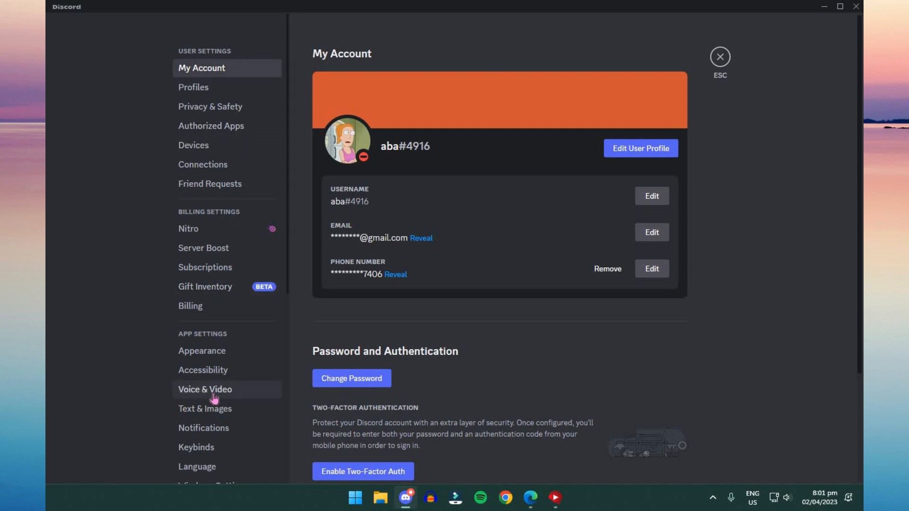
{"action": "left_click", "coordinate": [204, 390]}
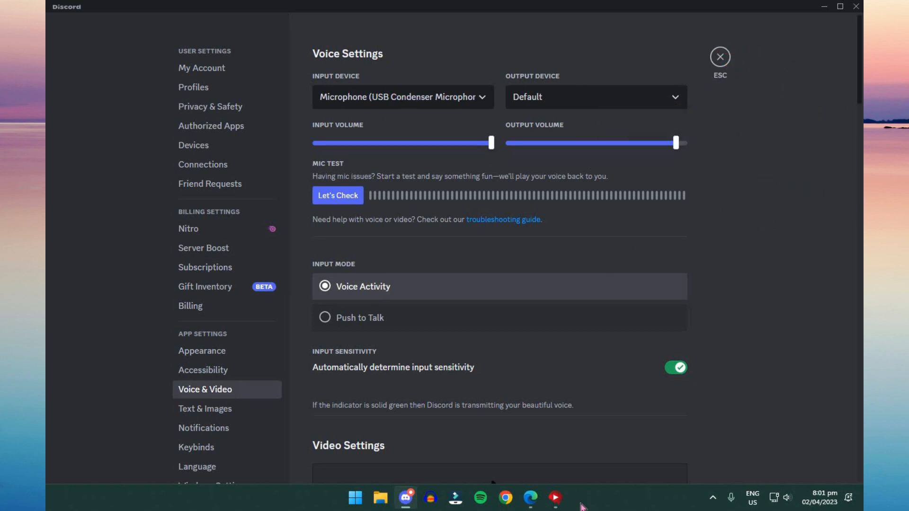
{"action": "left_click", "coordinate": [555, 498]}
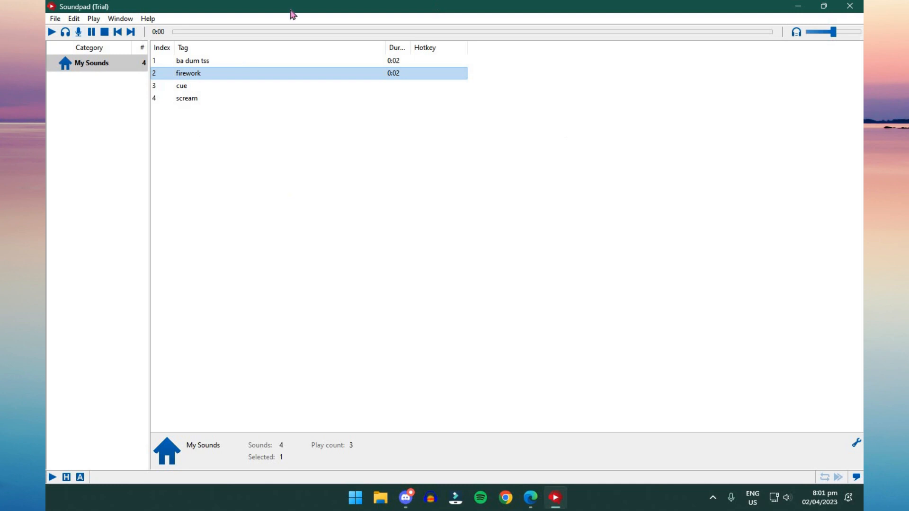
{"action": "mouse_move", "coordinate": [55, 18]}
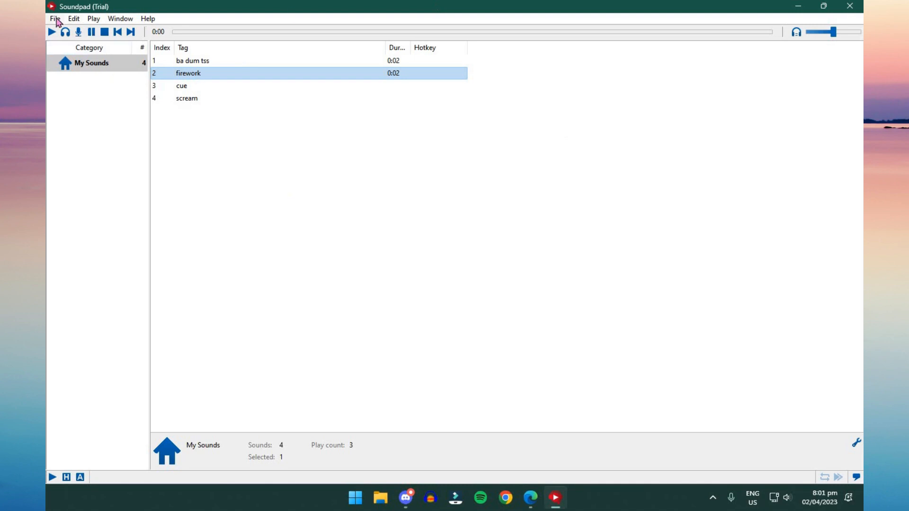
{"action": "left_click", "coordinate": [55, 18]}
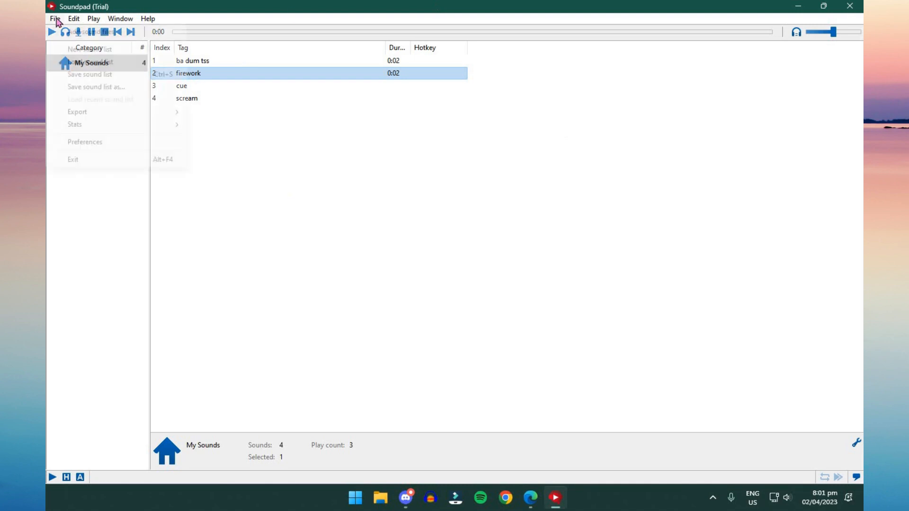
{"action": "left_click", "coordinate": [54, 18]}
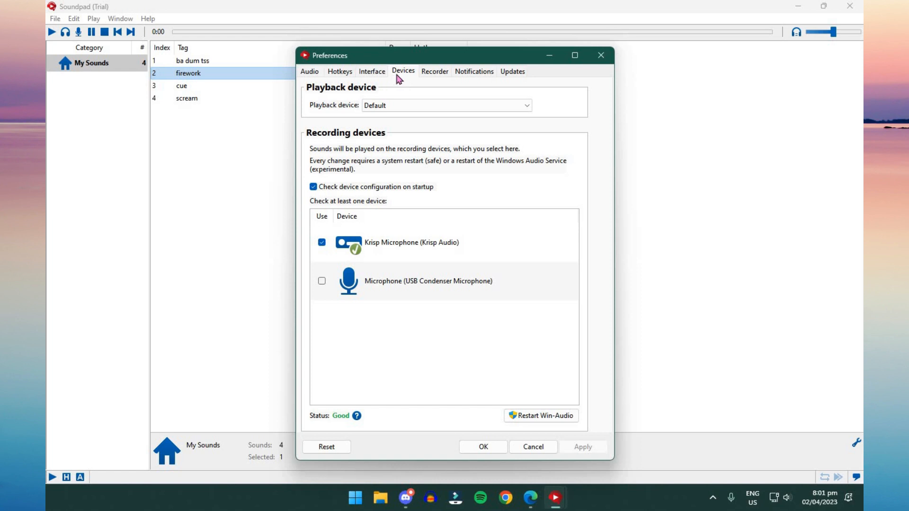
{"action": "mouse_move", "coordinate": [362, 267]}
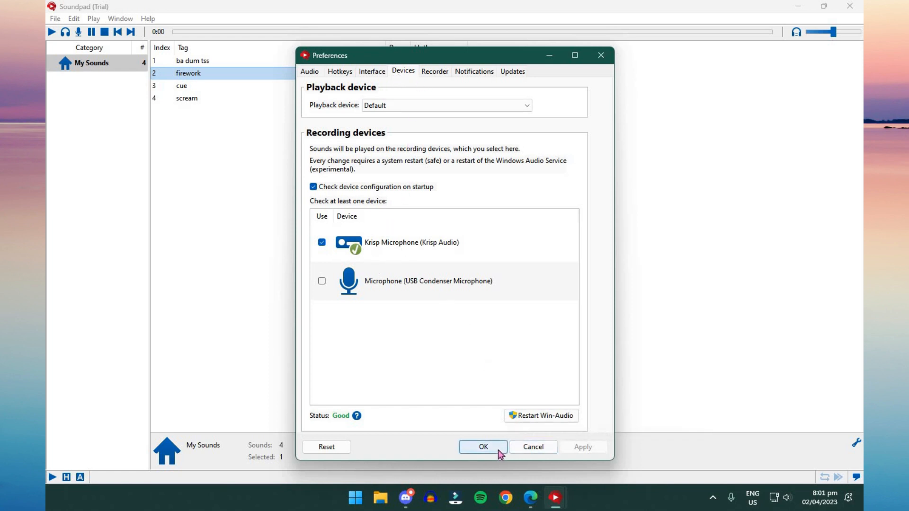
{"action": "left_click", "coordinate": [483, 447]}
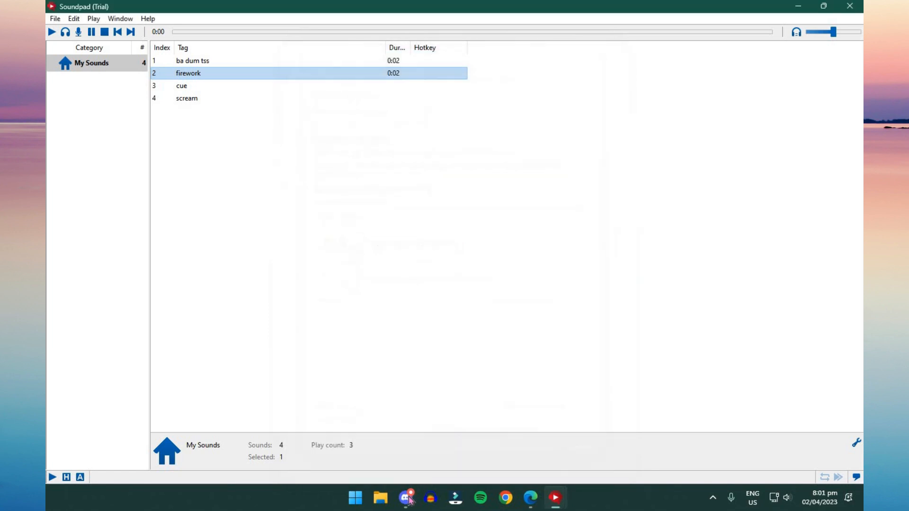
Set Discord's voice input device to Krisp Microphone
{"action": "left_click", "coordinate": [407, 498]}
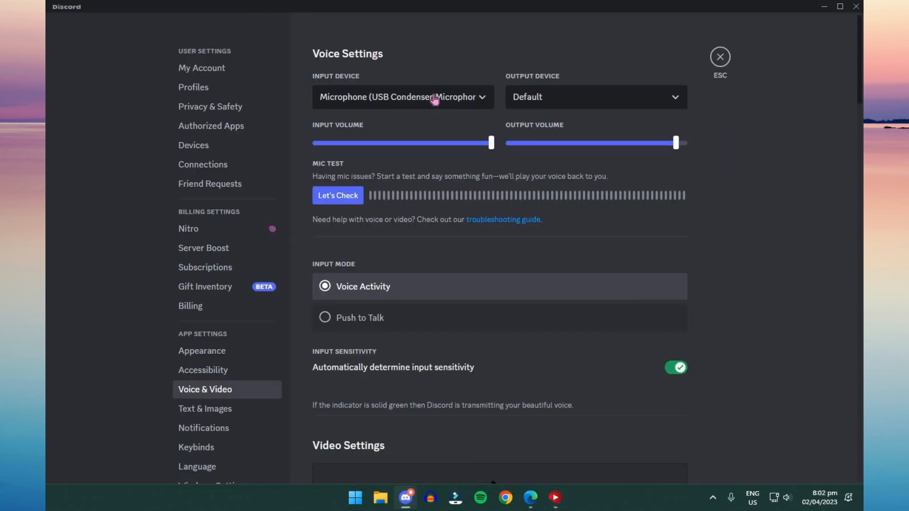
{"action": "left_click", "coordinate": [402, 97]}
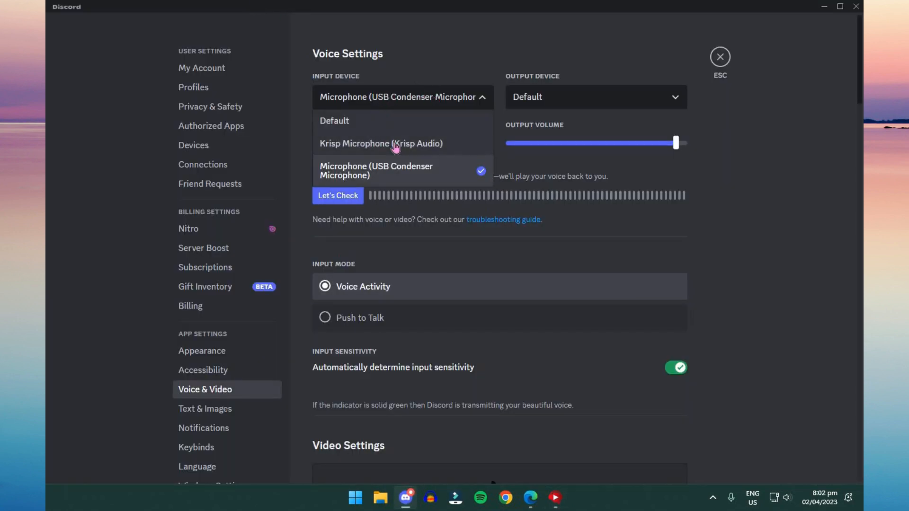
{"action": "left_click", "coordinate": [381, 143]}
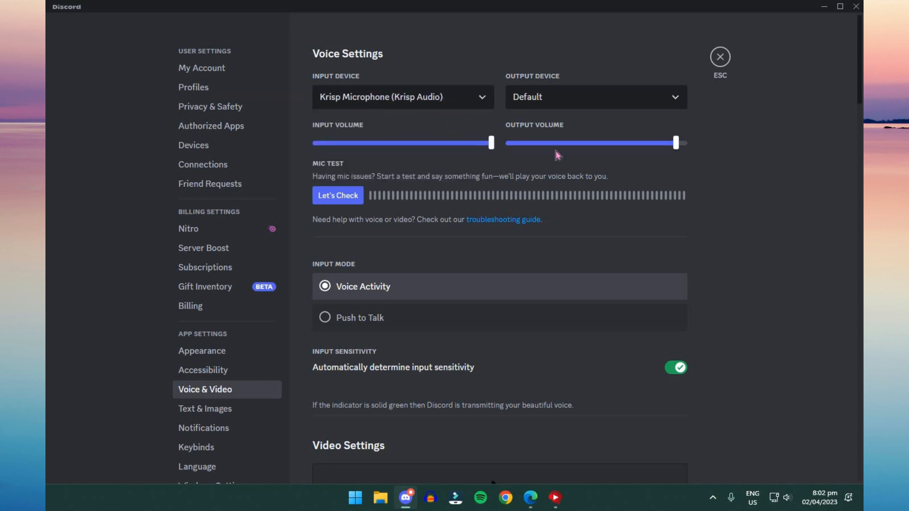
Turn off echo cancellation and set noise suppression to None
{"action": "scroll", "scroll_direction": "down", "scroll_amount": 3}
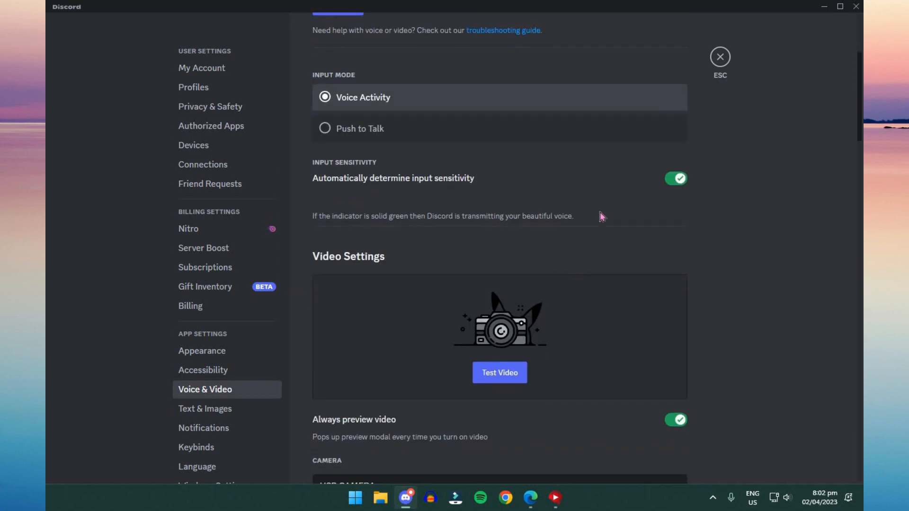
{"action": "scroll", "scroll_direction": "down", "scroll_amount": 3}
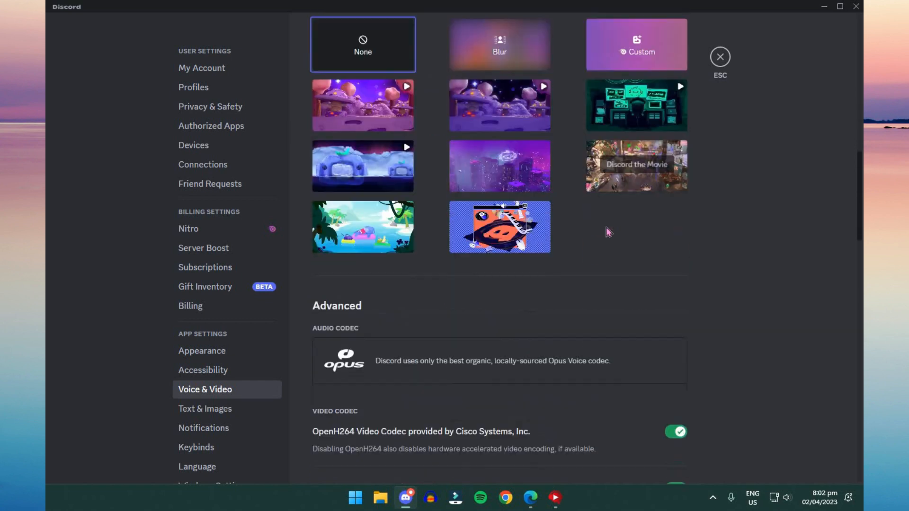
{"action": "scroll", "scroll_direction": "down", "scroll_amount": 3}
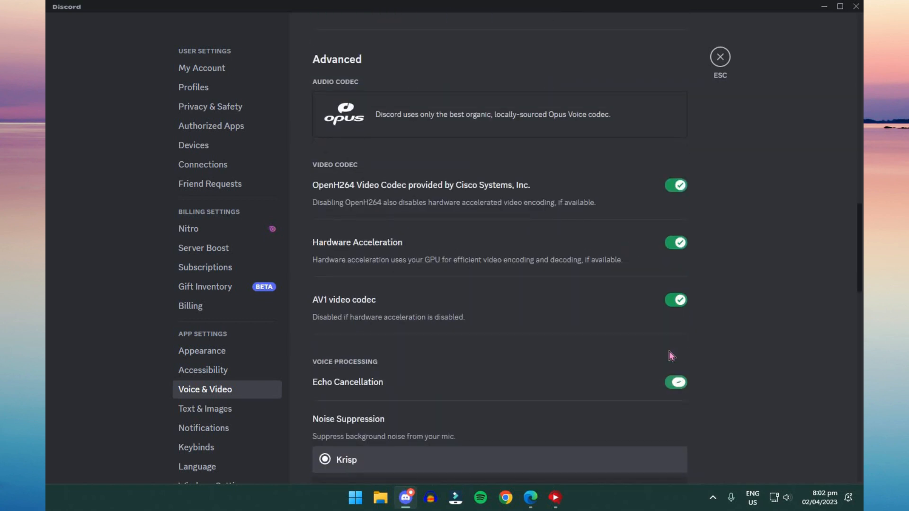
{"action": "left_click", "coordinate": [676, 382]}
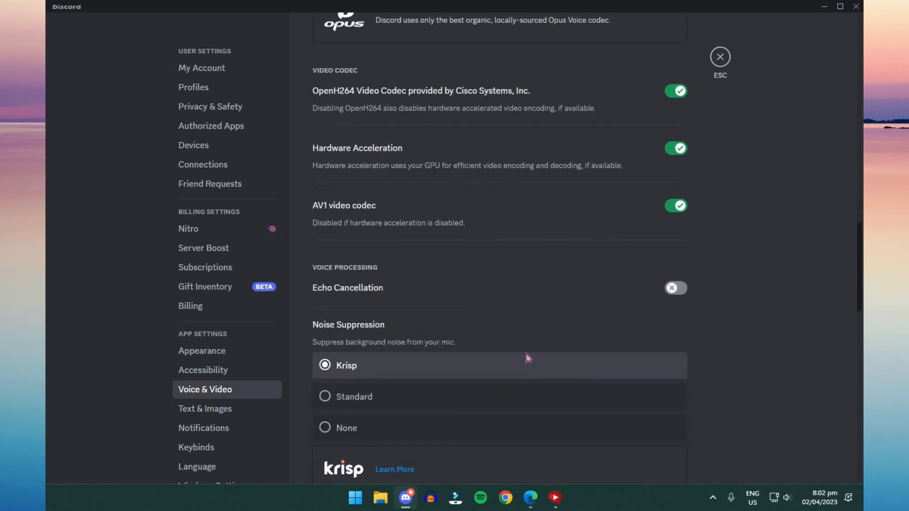
{"action": "scroll", "scroll_direction": "down", "scroll_amount": 3}
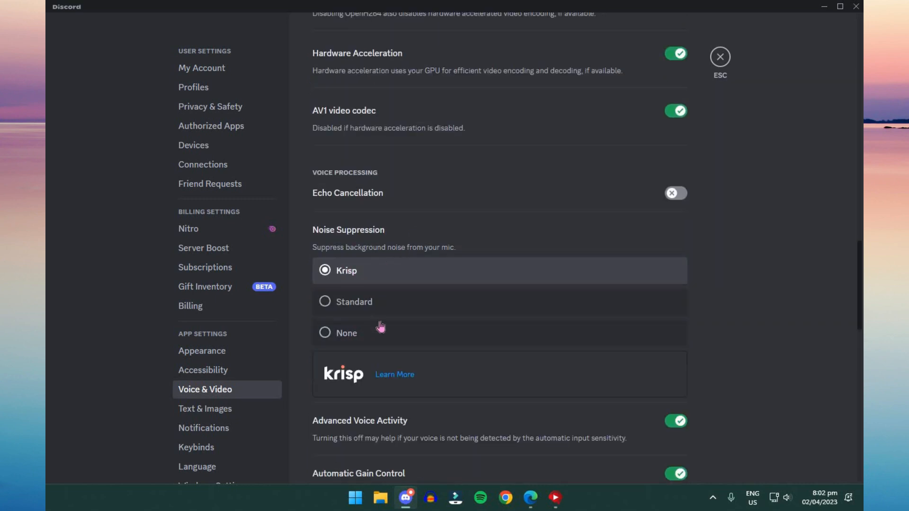
{"action": "mouse_move", "coordinate": [396, 340]}
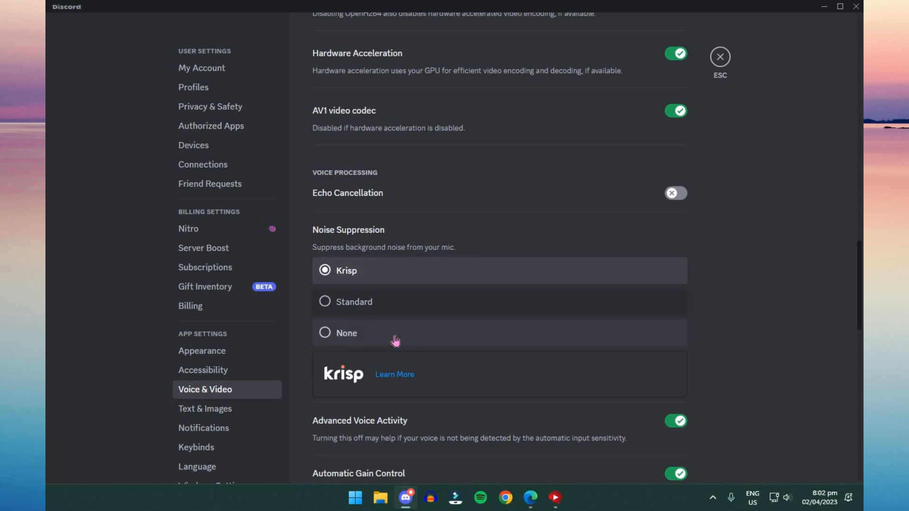
{"action": "left_click", "coordinate": [346, 333]}
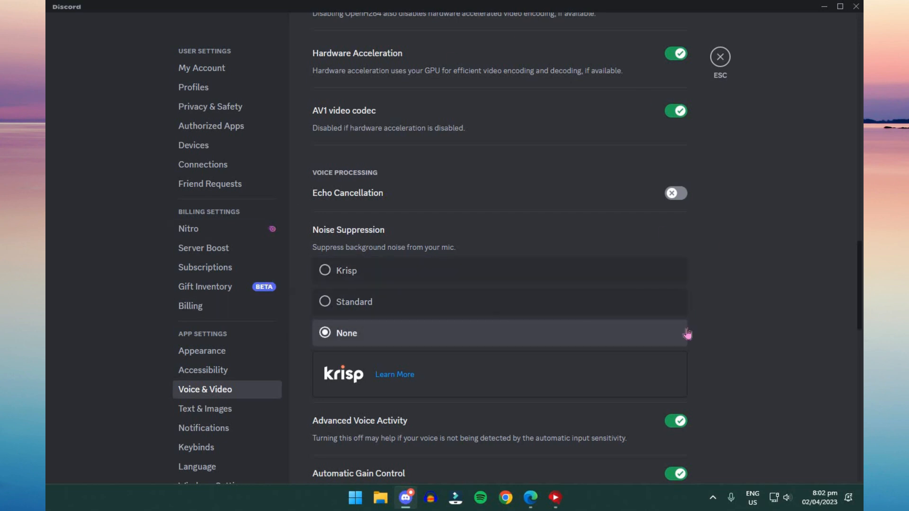
{"action": "scroll", "scroll_direction": "down", "scroll_amount": 3}
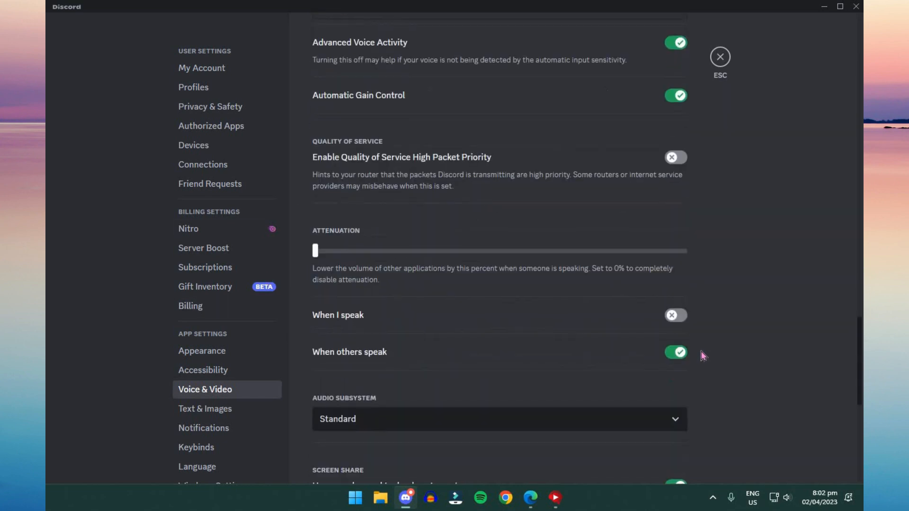
{"action": "scroll", "scroll_direction": "down", "scroll_amount": 3}
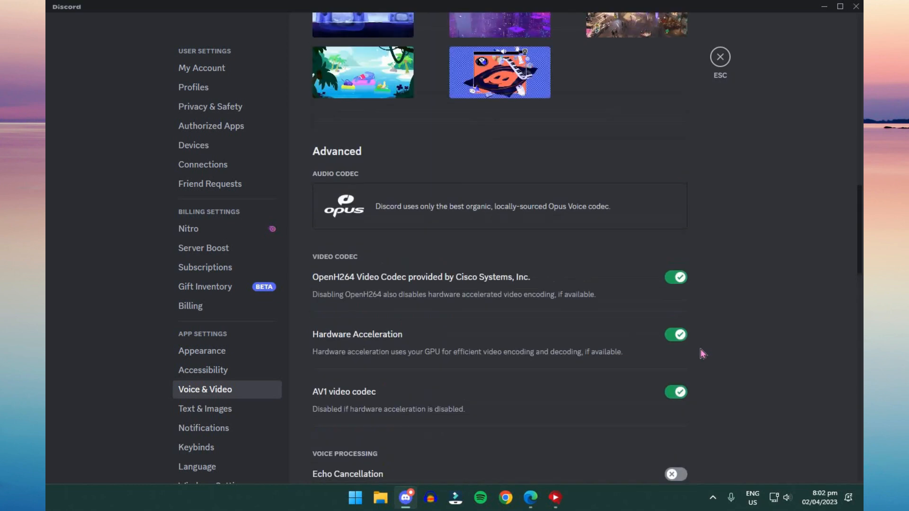
{"action": "scroll", "scroll_direction": "up", "scroll_amount": 3}
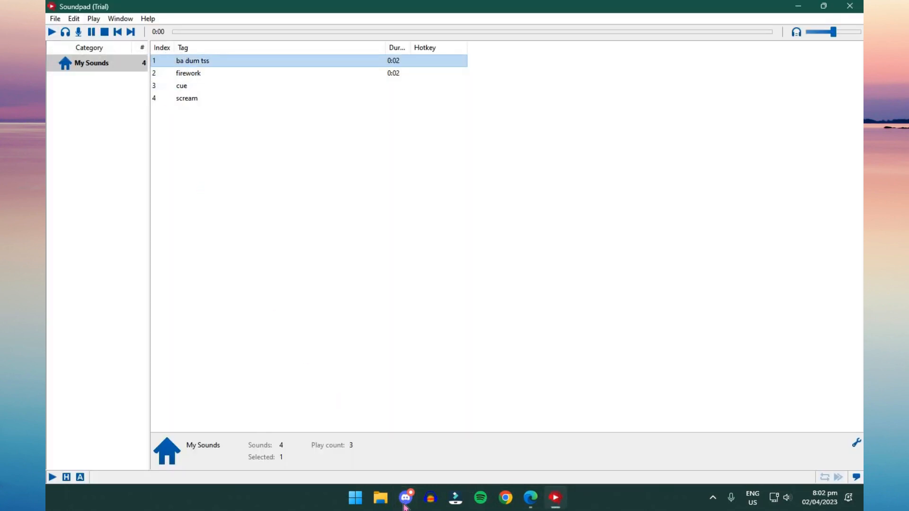
Exit Discord's User Settings back to the server's general chat
{"action": "left_click", "coordinate": [406, 498]}
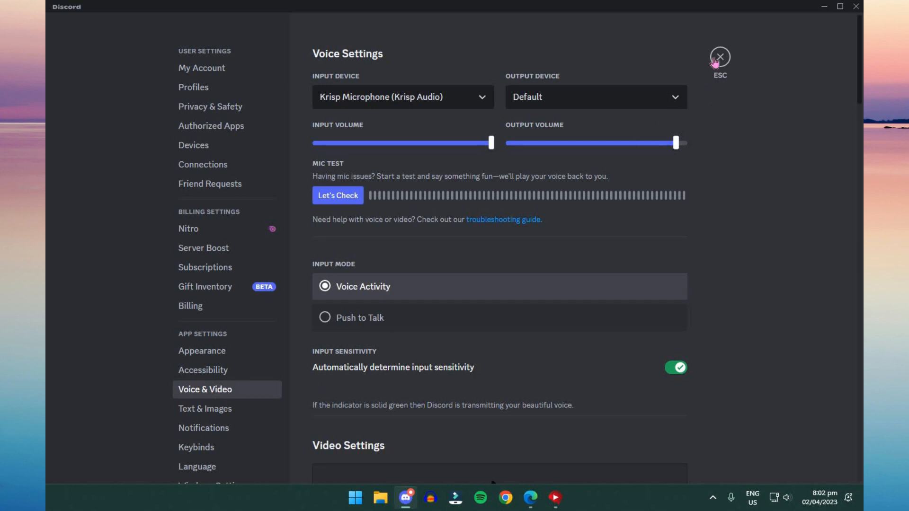
{"action": "left_click", "coordinate": [721, 57]}
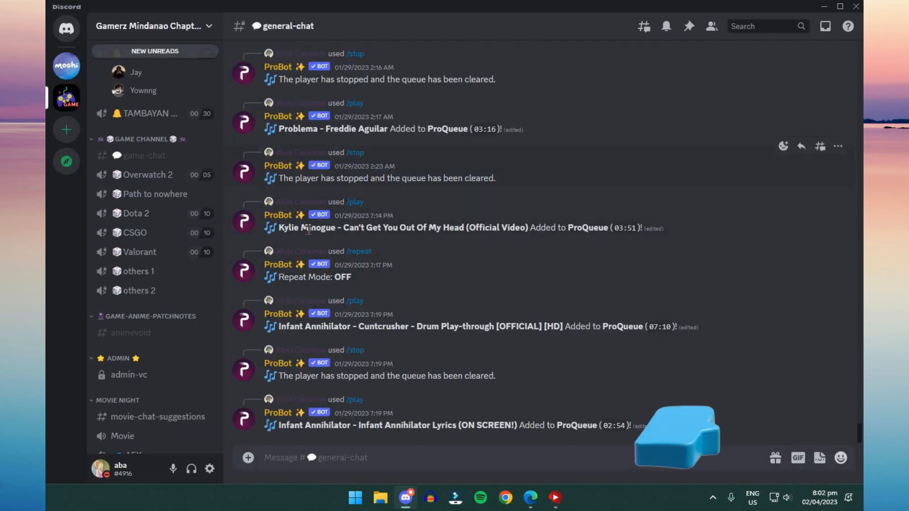